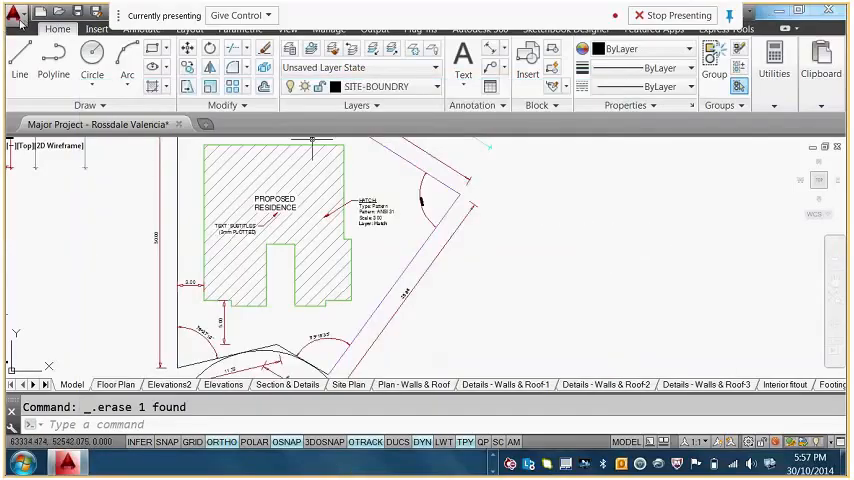
- Confirm drawing units as decimal lengths with angles in degrees/minutes/seconds via Drawing Utilities
click(18, 14)
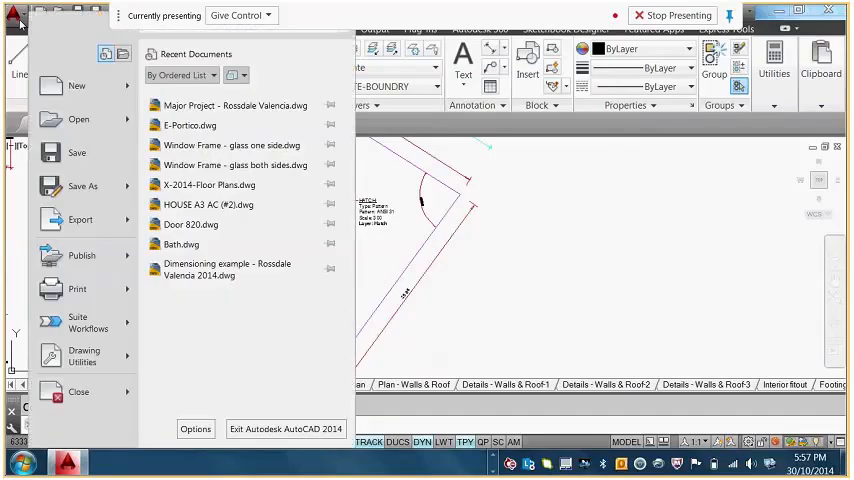
mouse_move(82, 288)
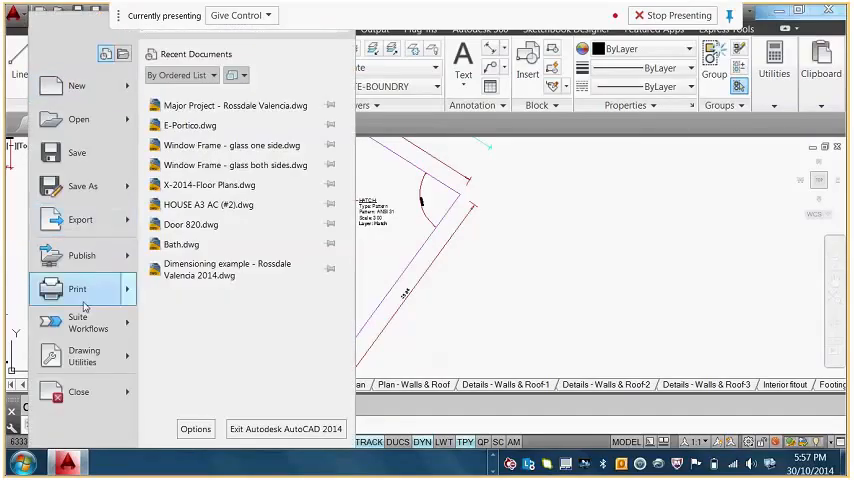
click(84, 356)
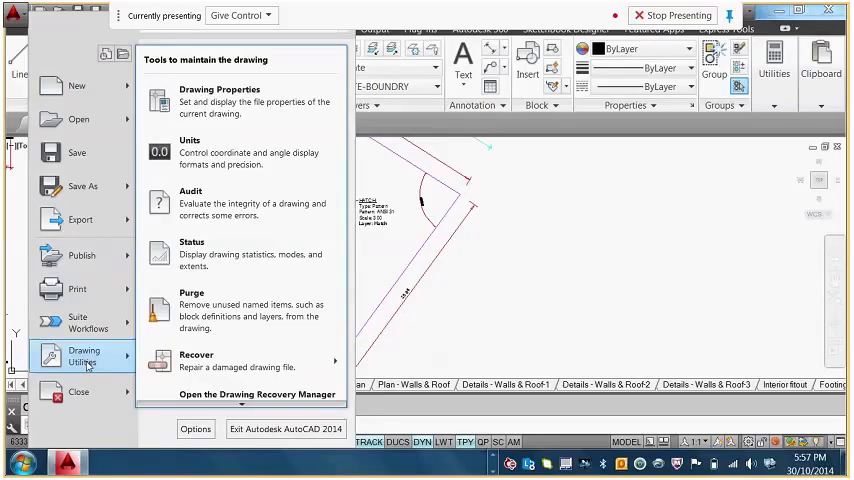
mouse_move(240, 152)
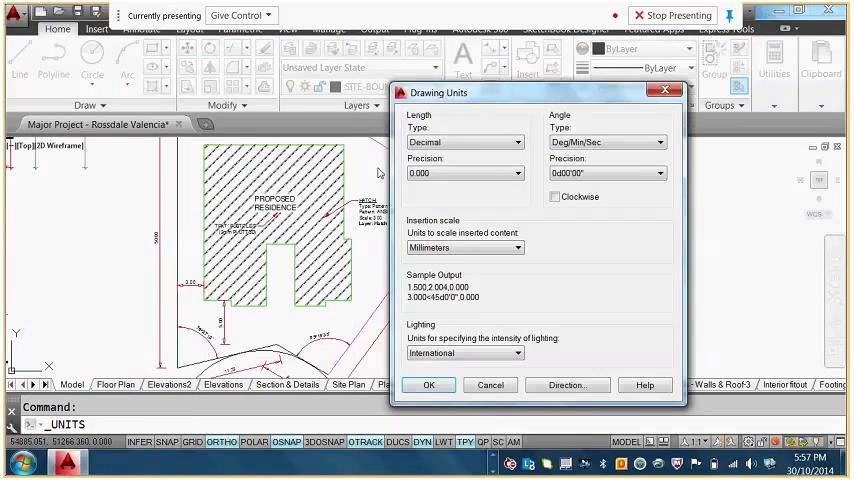
click(656, 142)
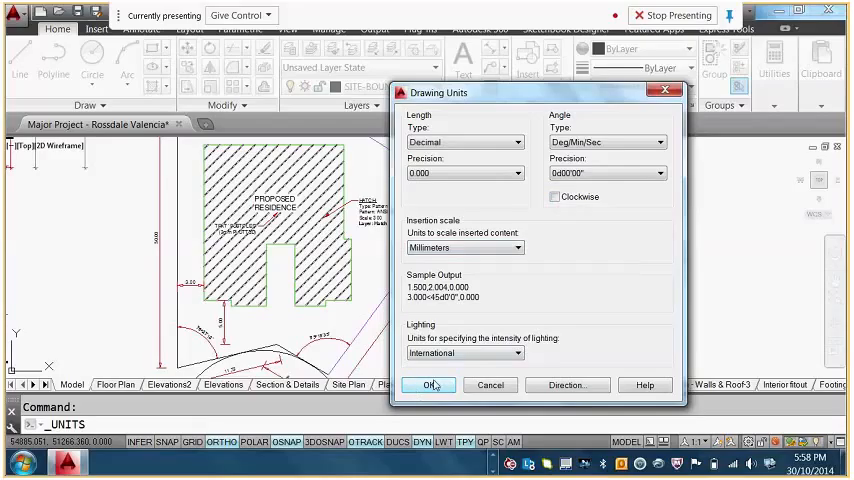
click(428, 384)
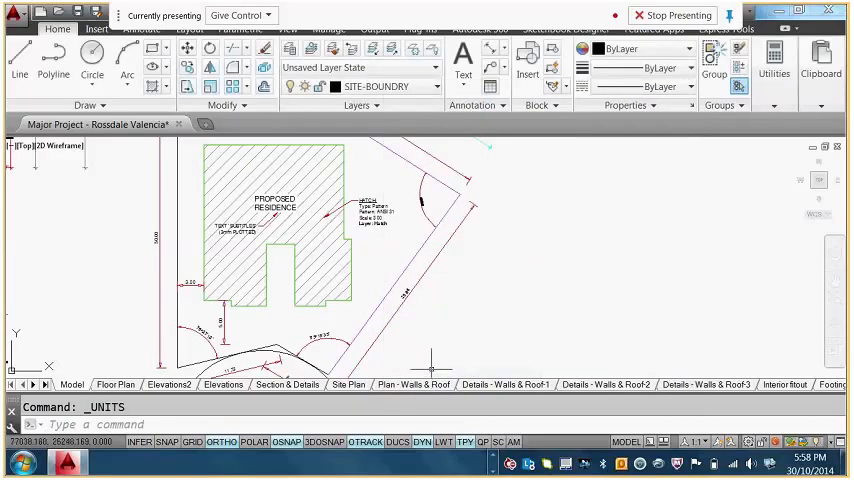
click(18, 62)
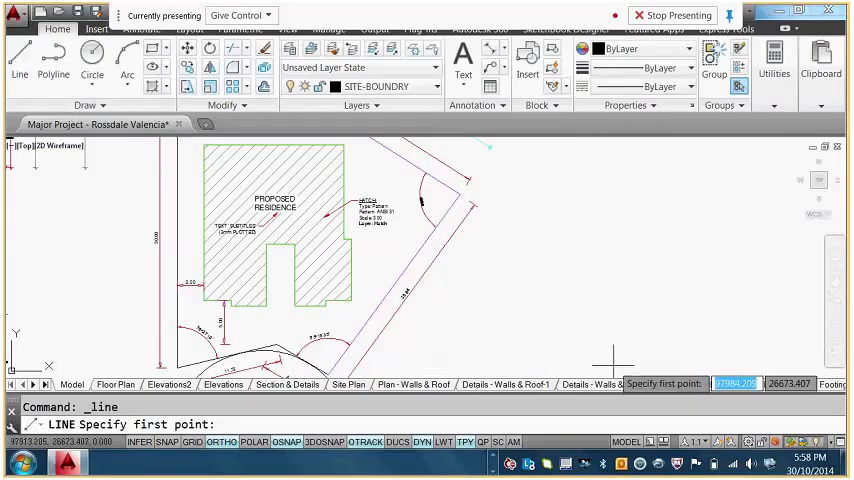
click(600, 192)
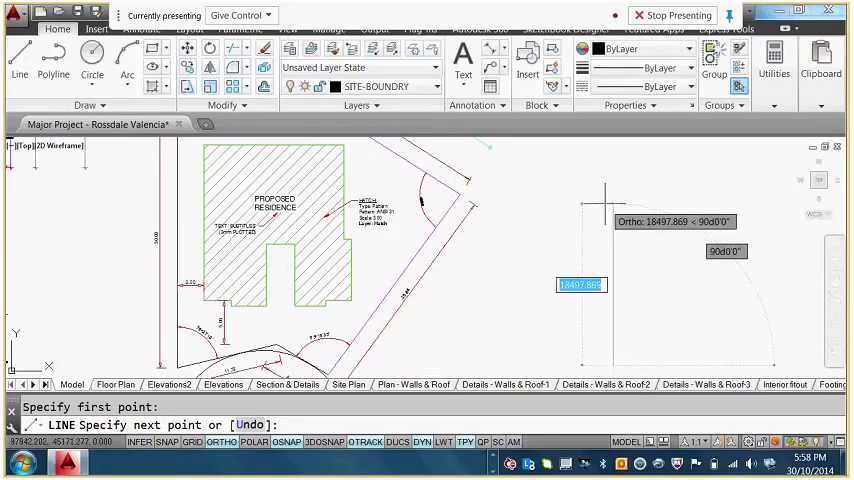
text(30)
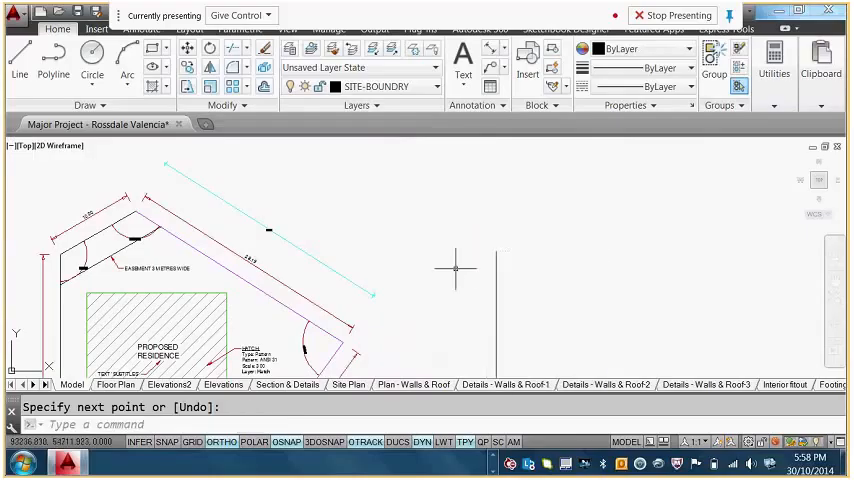
mouse_move(496, 280)
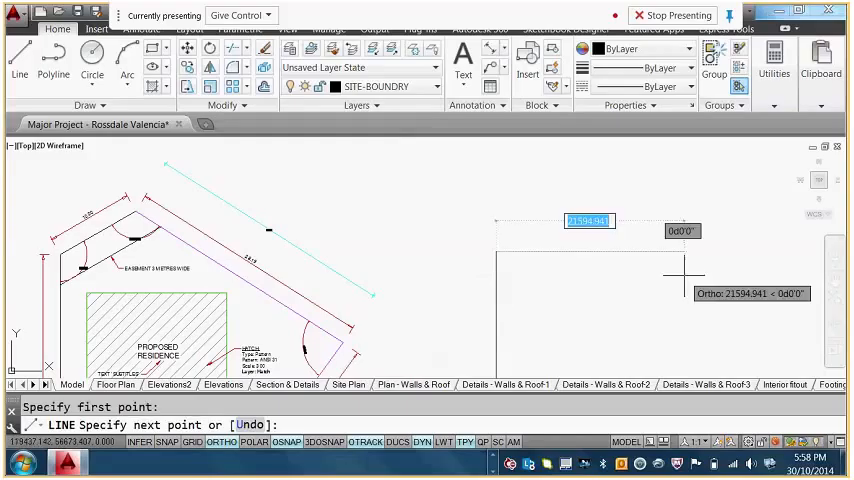
text(10000<30)
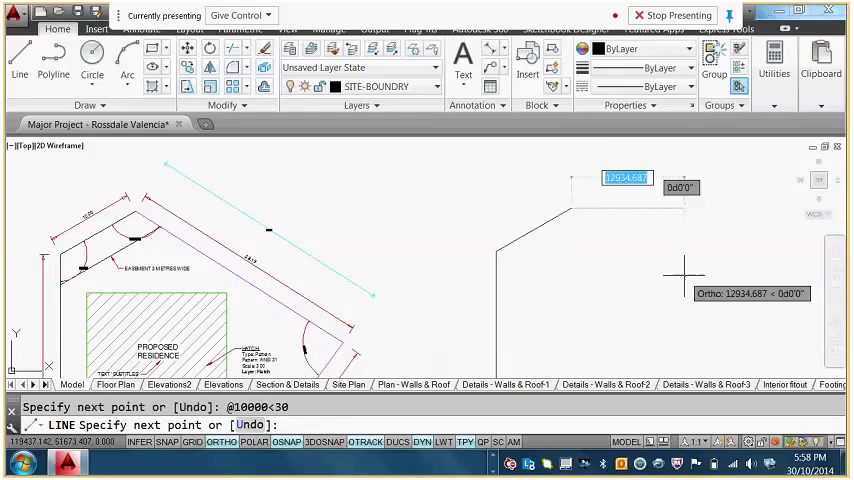
key(Return)
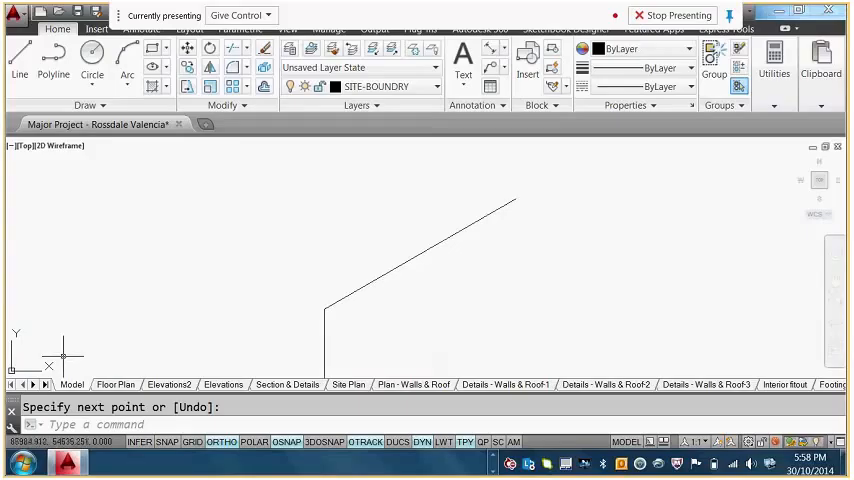
mouse_move(64, 360)
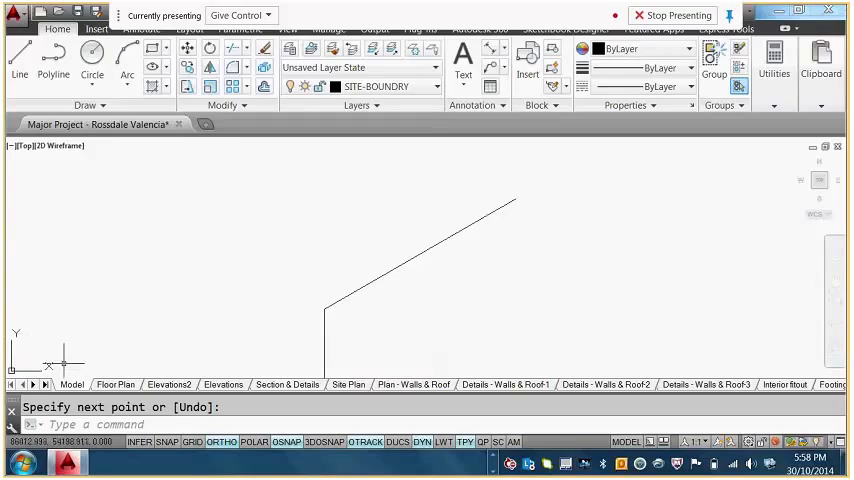
mouse_move(154, 296)
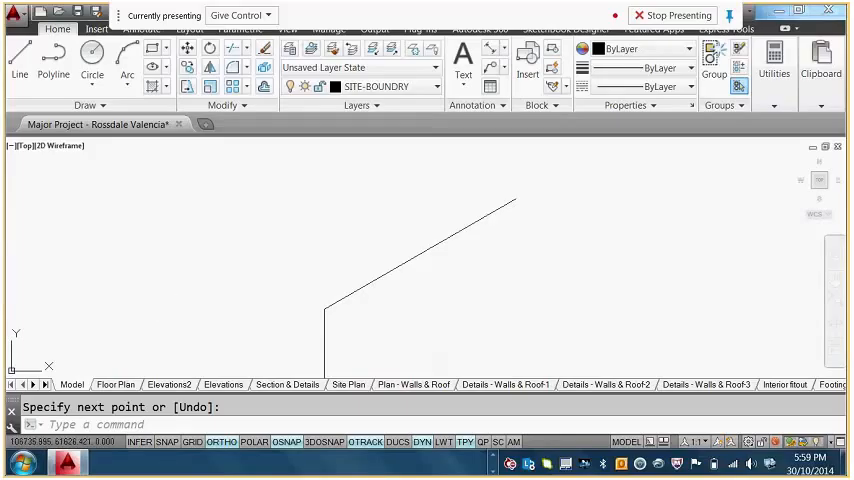
- Run UCS to place the origin at the angled segment's end with X along the line
text(U)
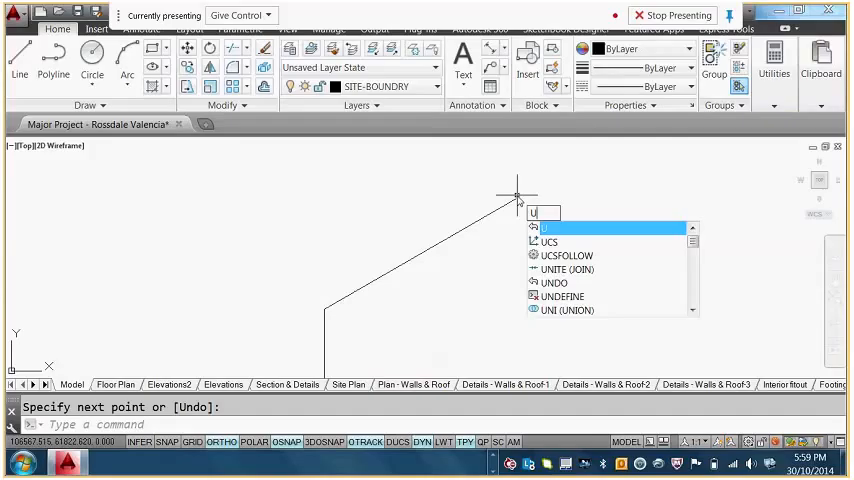
text(CS)
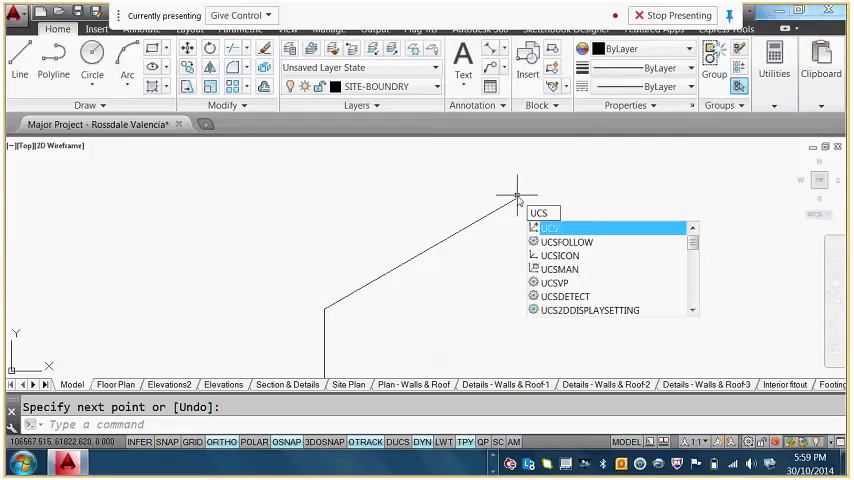
click(548, 228)
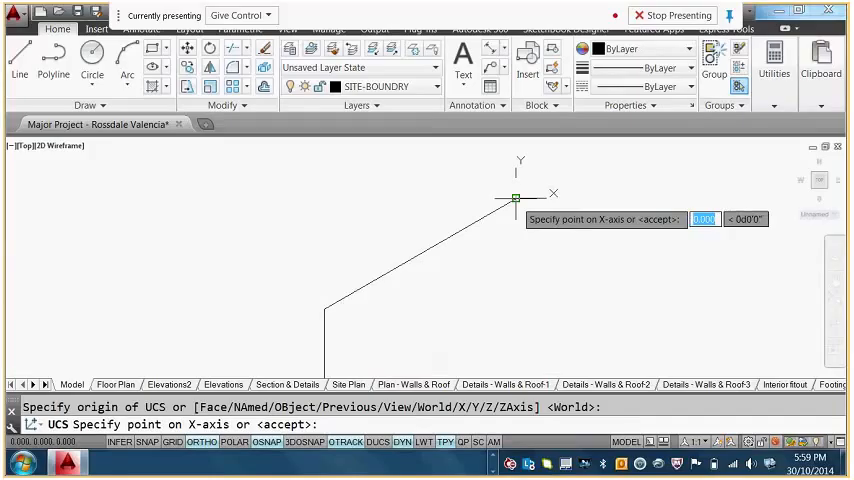
click(508, 196)
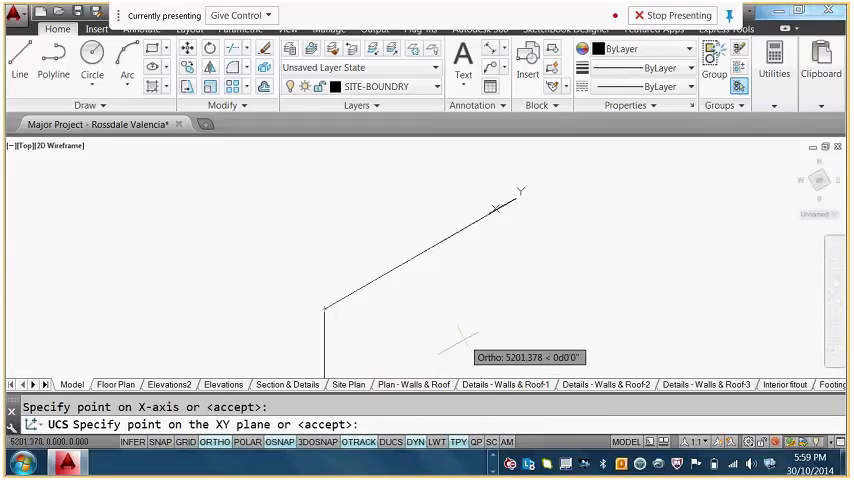
mouse_move(360, 164)
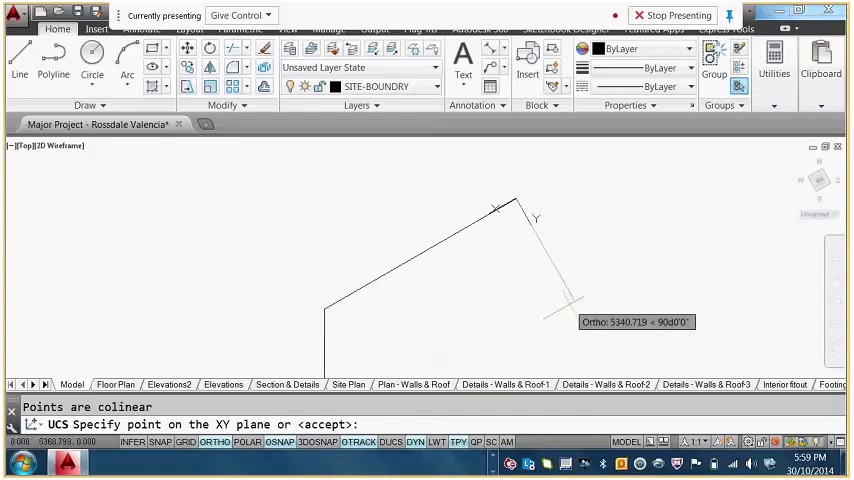
mouse_move(570, 318)
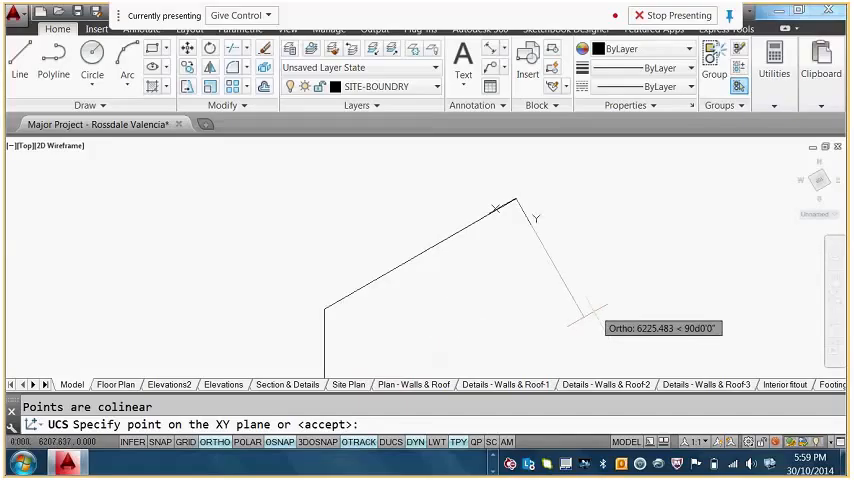
mouse_move(536, 220)
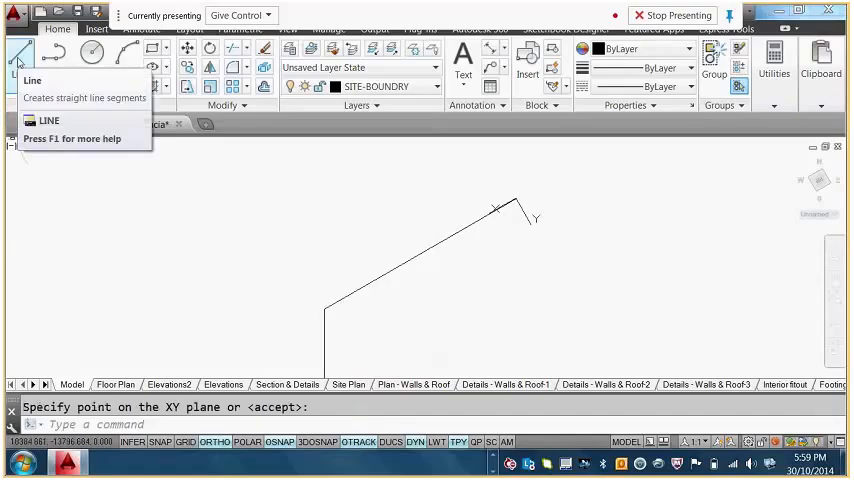
mouse_move(18, 62)
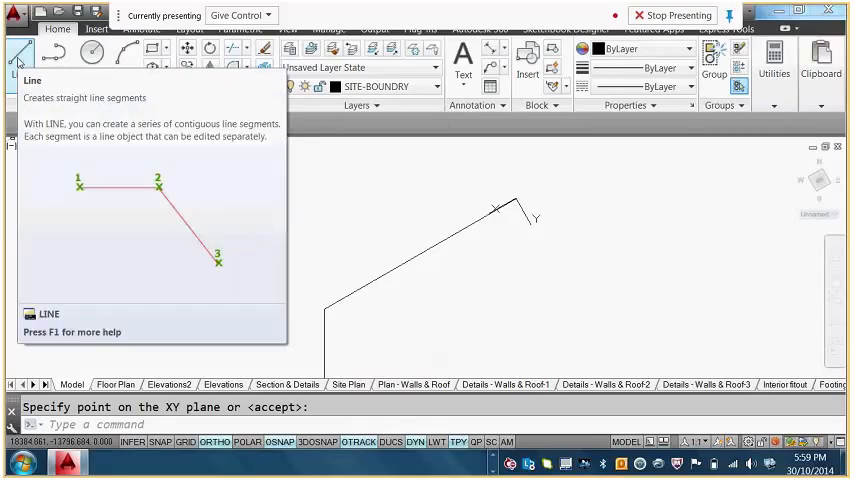
- Start a new side from the line's end, entering 8190 at bearing 117°37'33"
click(20, 64)
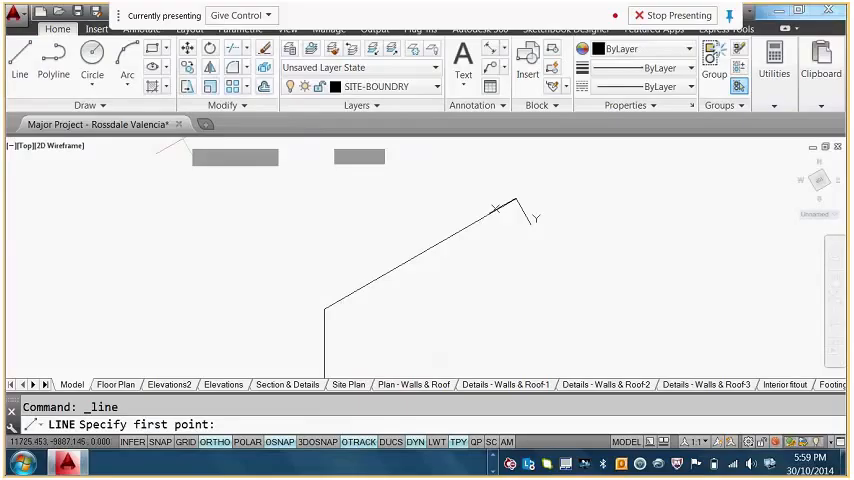
mouse_move(516, 196)
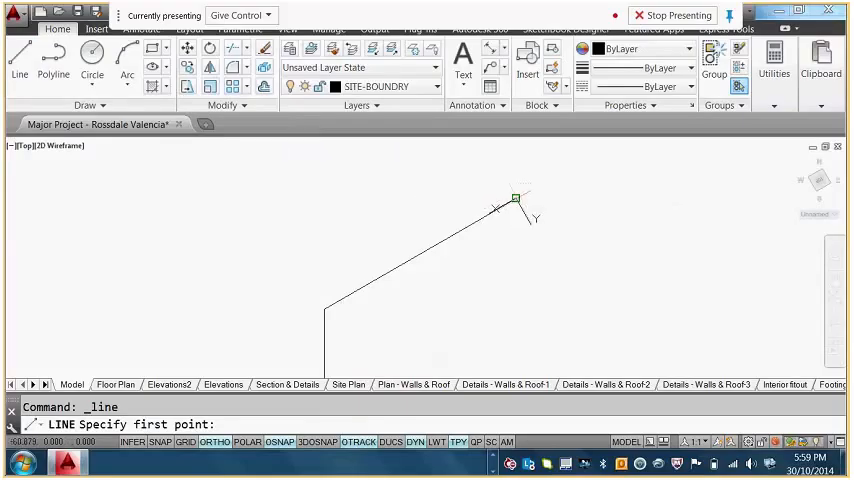
click(512, 196)
text(28190)
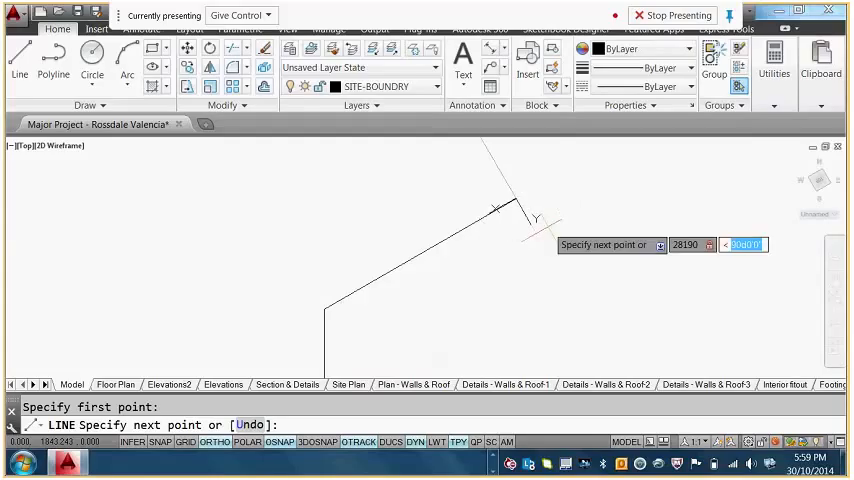
text(117)
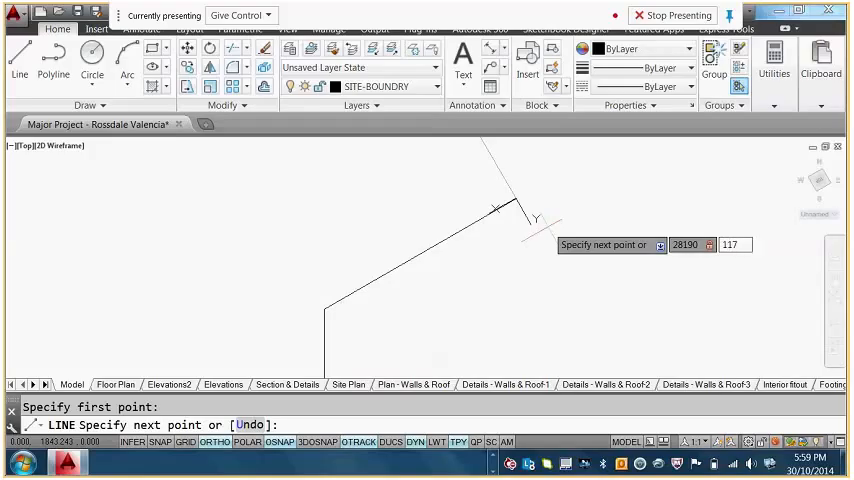
text(d)
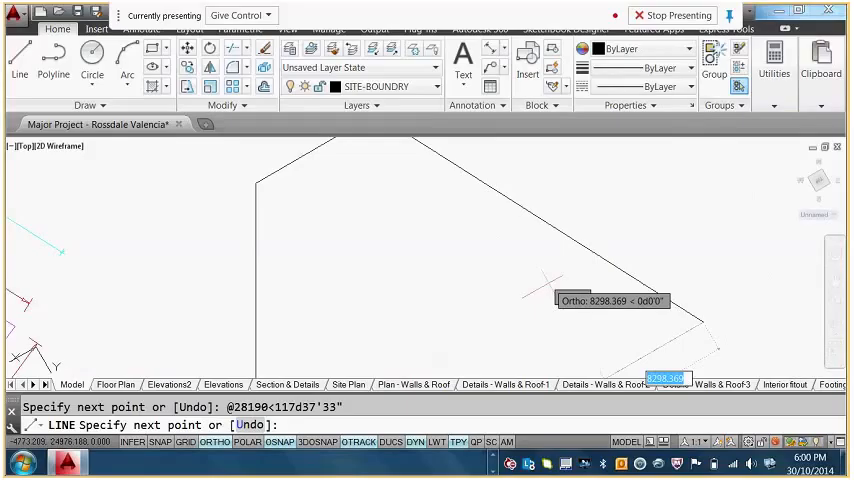
- End the line command, leaving the peaked site outline complete
key(Escape)
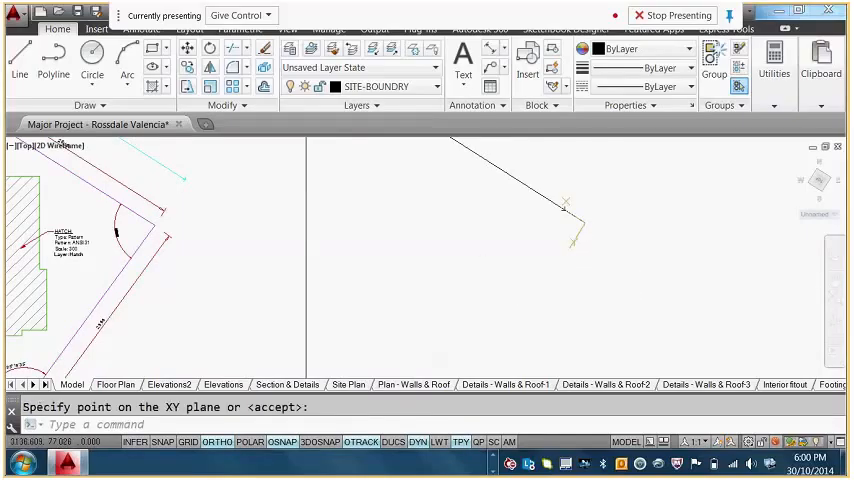
mouse_move(548, 190)
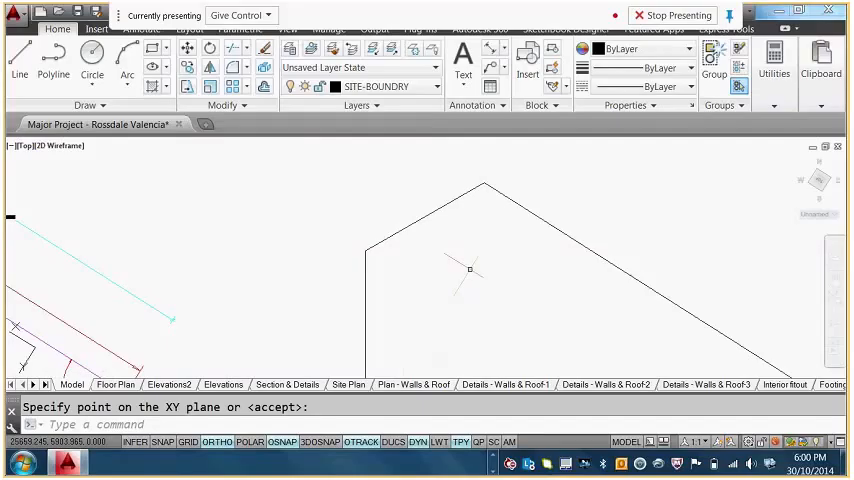
mouse_move(464, 260)
text(D)
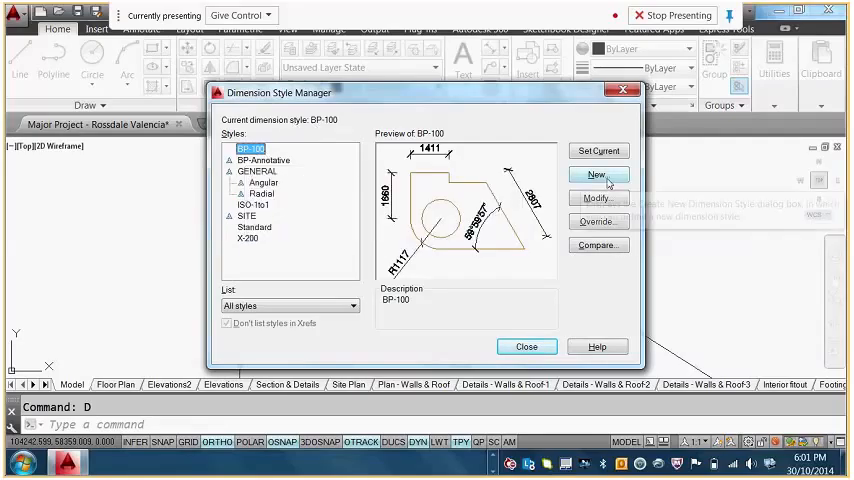
- Create BP-200 from BP-100 with angular units in degrees minutes seconds, precision 0d00'00"
click(596, 176)
text(BP-200)
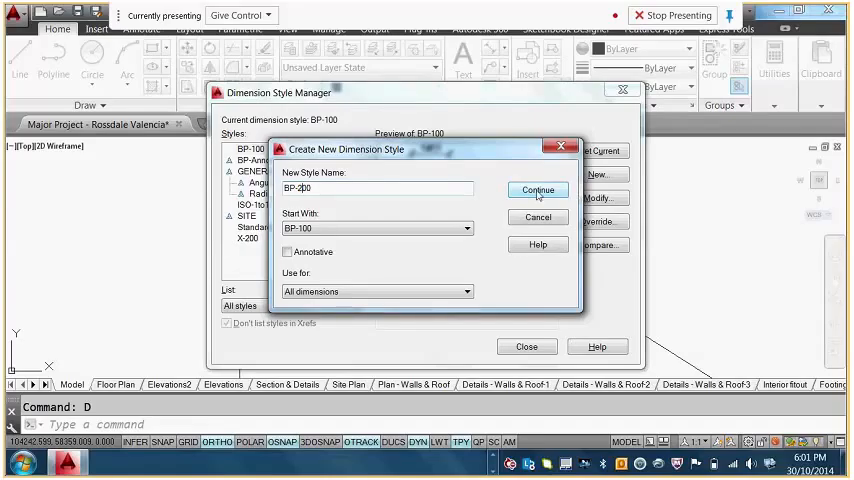
click(538, 190)
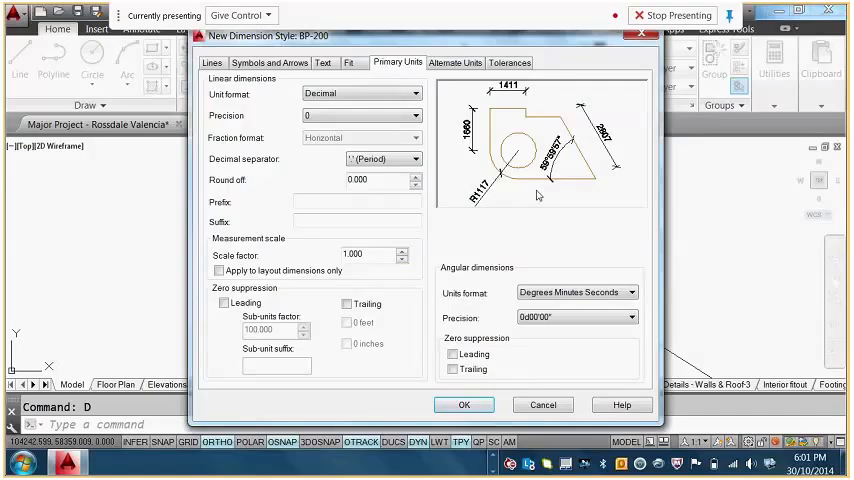
mouse_move(420, 70)
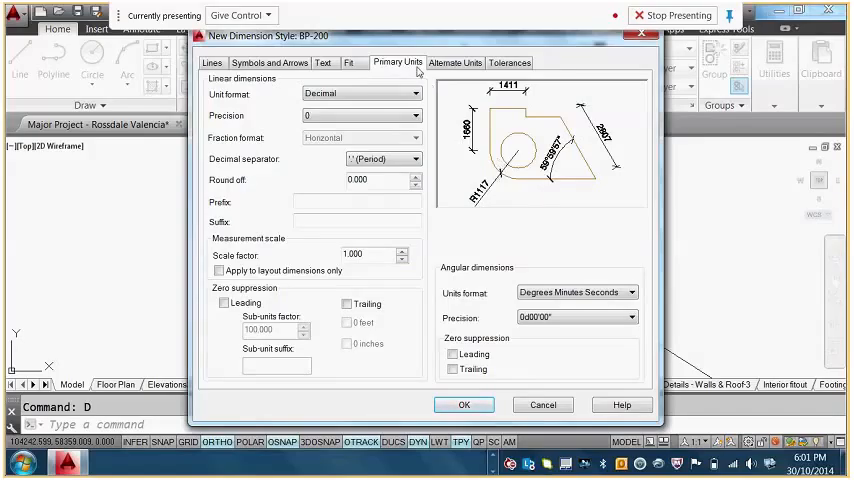
click(630, 292)
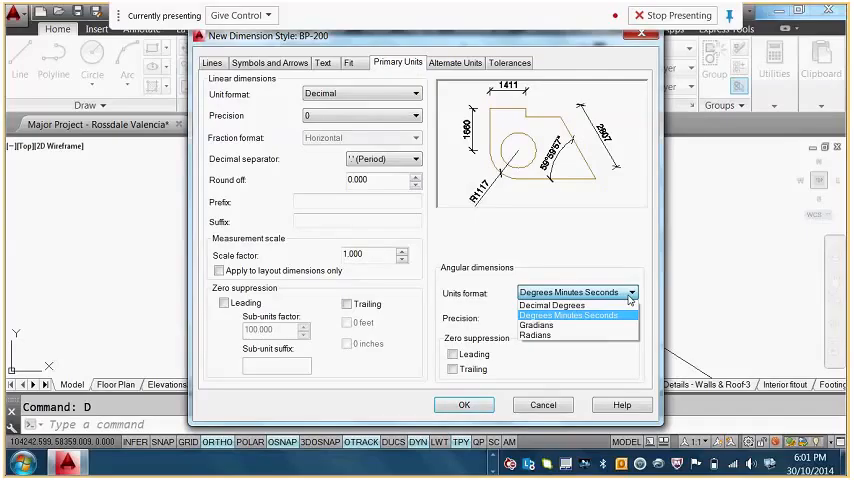
click(570, 314)
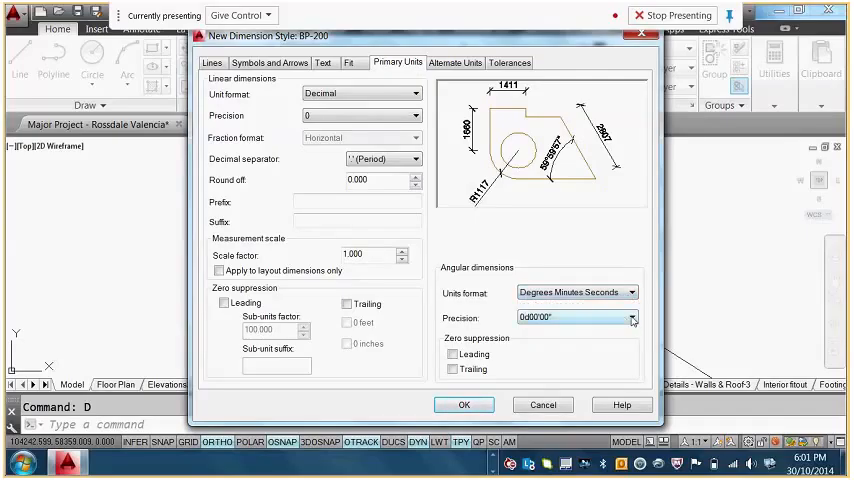
click(632, 316)
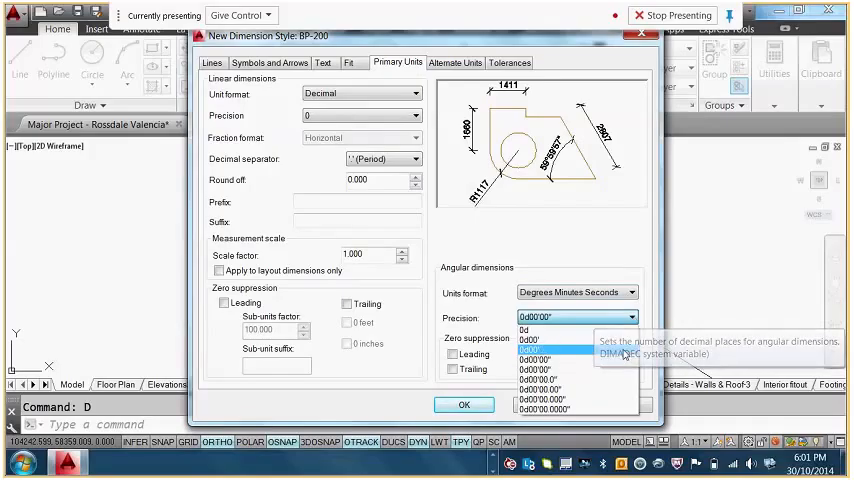
click(540, 344)
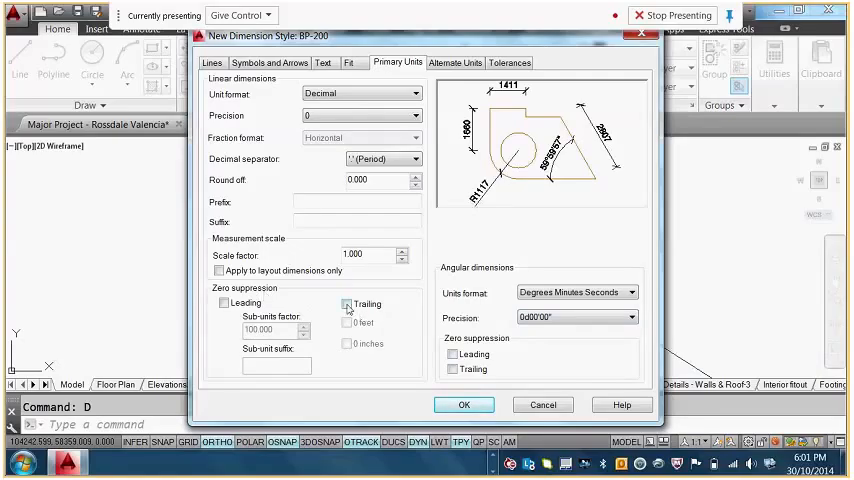
mouse_move(348, 304)
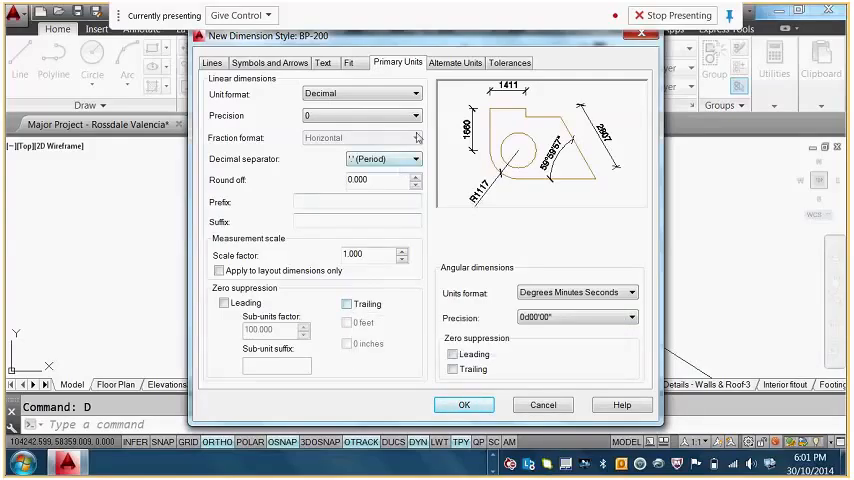
mouse_move(358, 92)
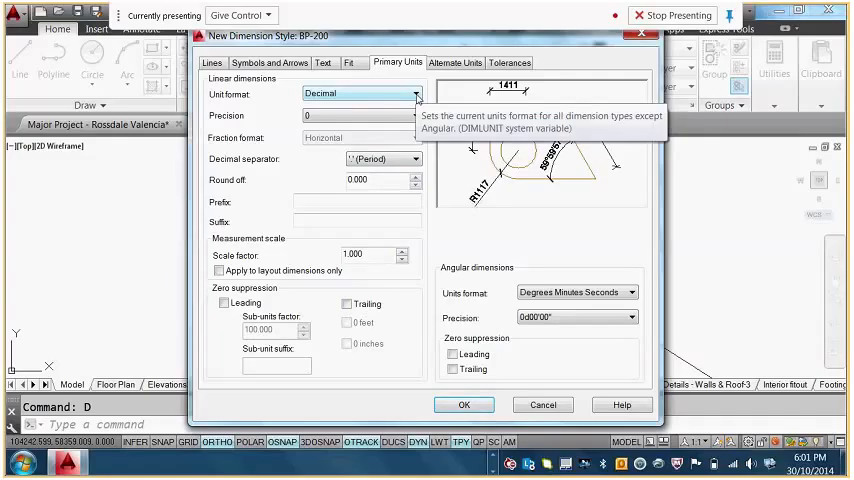
- Set BP-200 linear precision to 0.00 with a period decimal separator
click(412, 116)
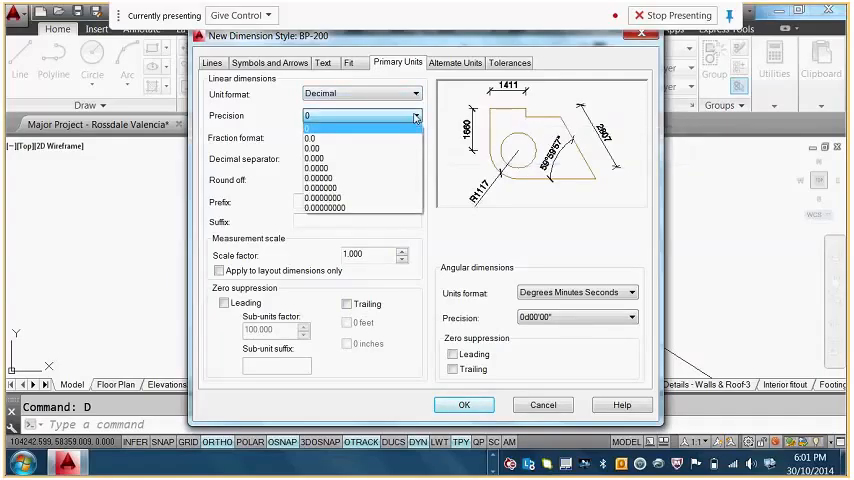
mouse_move(362, 148)
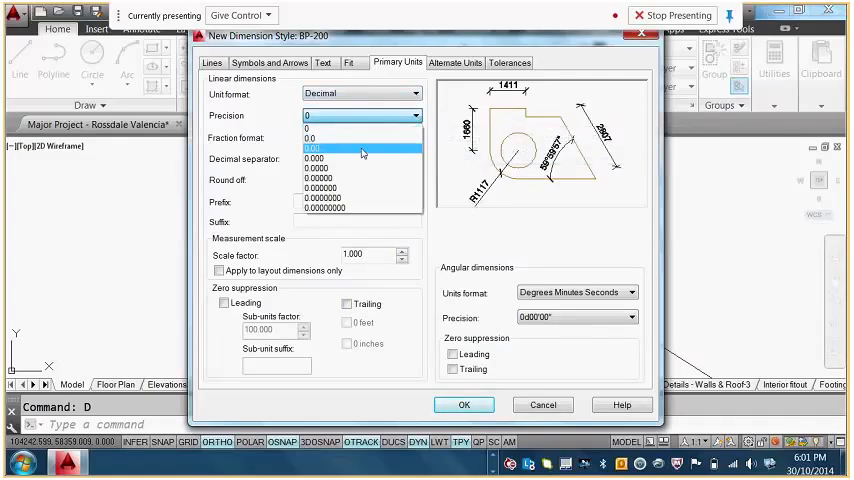
click(312, 148)
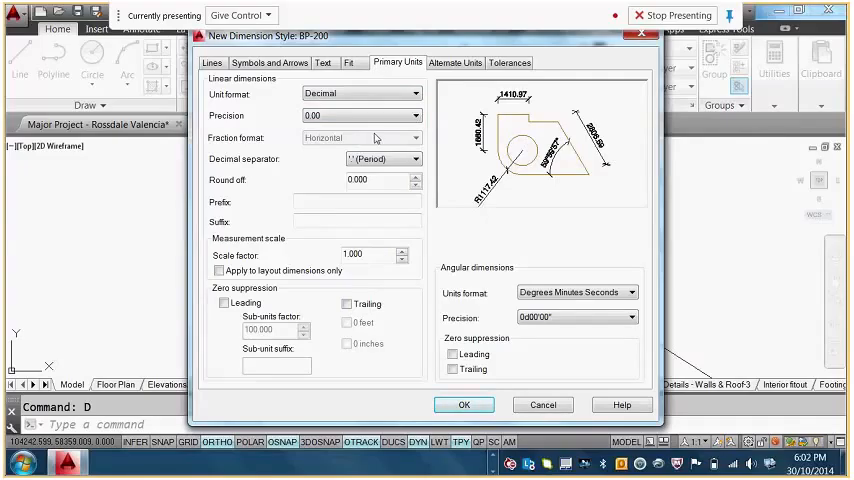
click(416, 158)
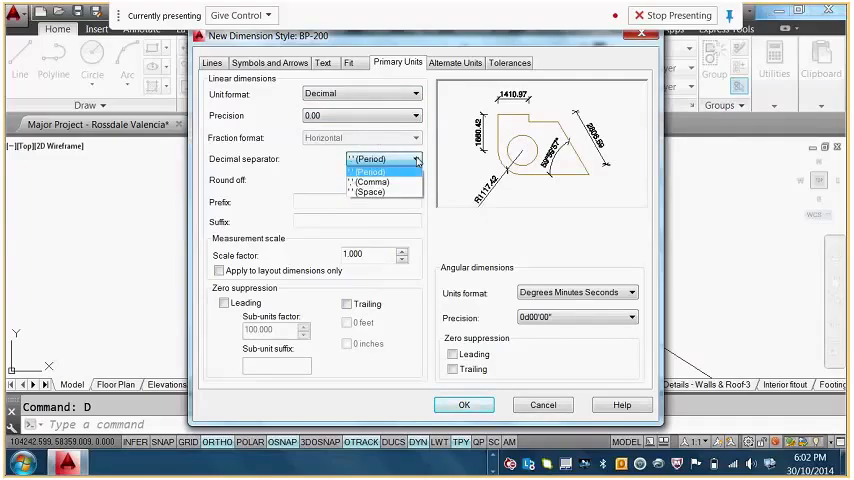
click(372, 172)
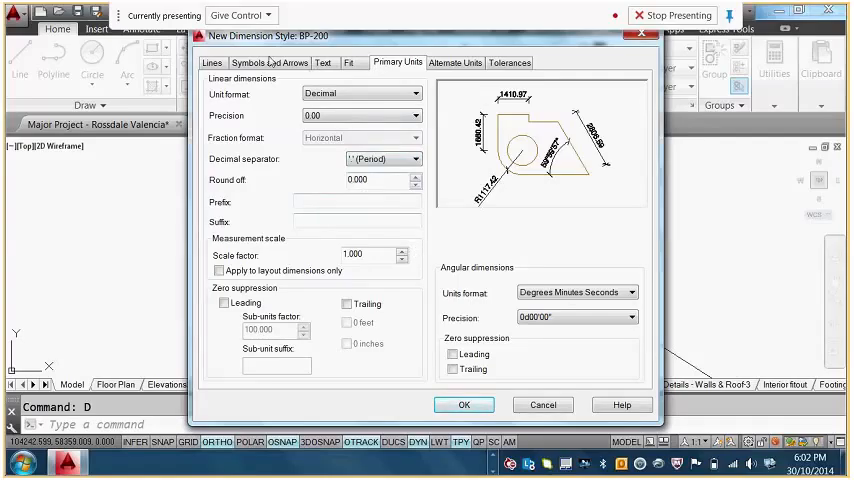
- Give BP-200 closed blank arrowheads, review the other settings, and save the style
click(268, 62)
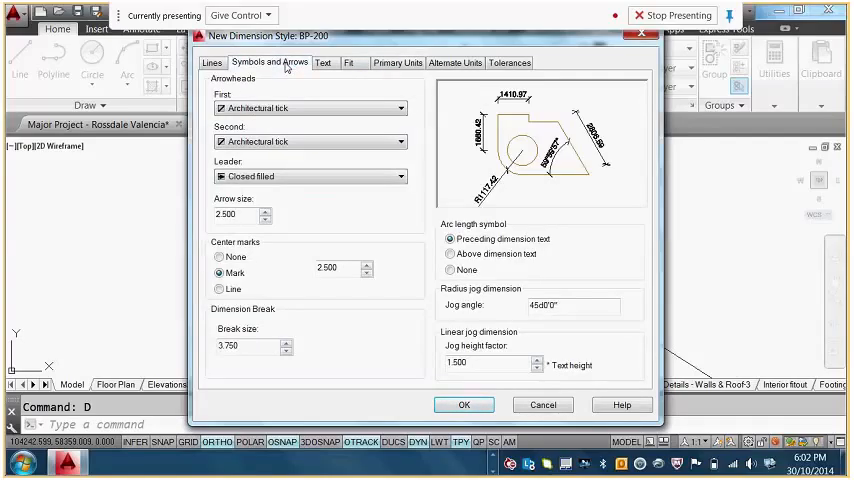
click(400, 108)
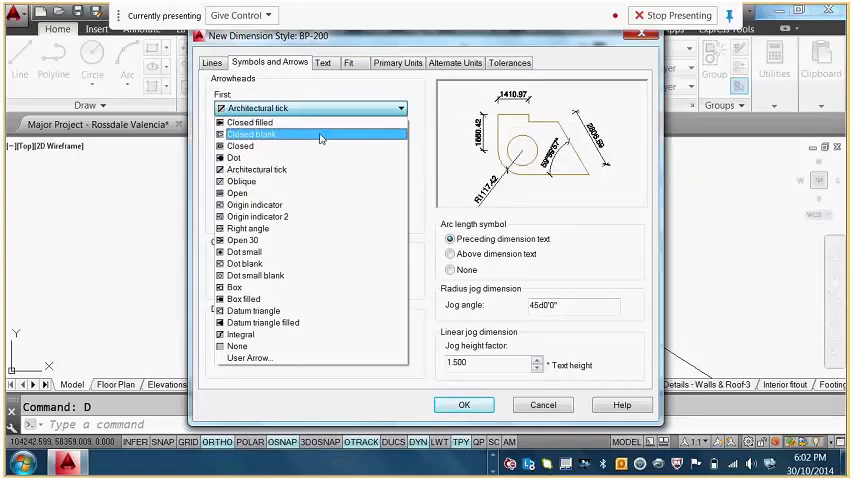
click(252, 132)
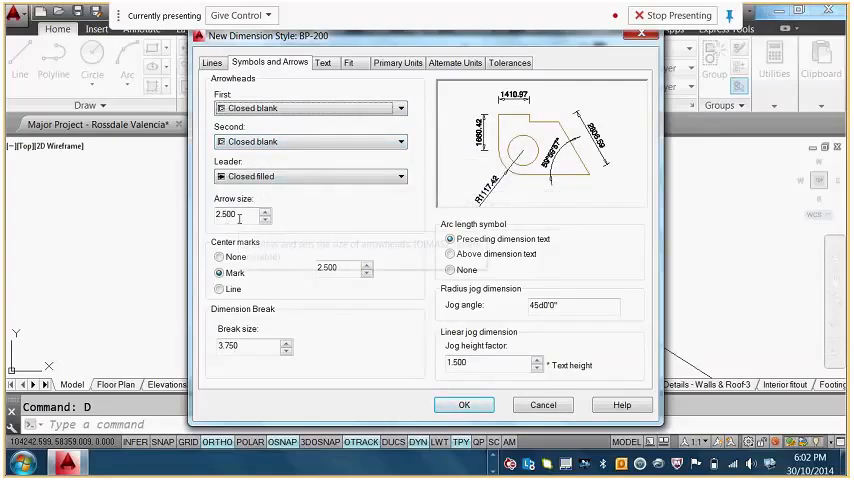
click(324, 62)
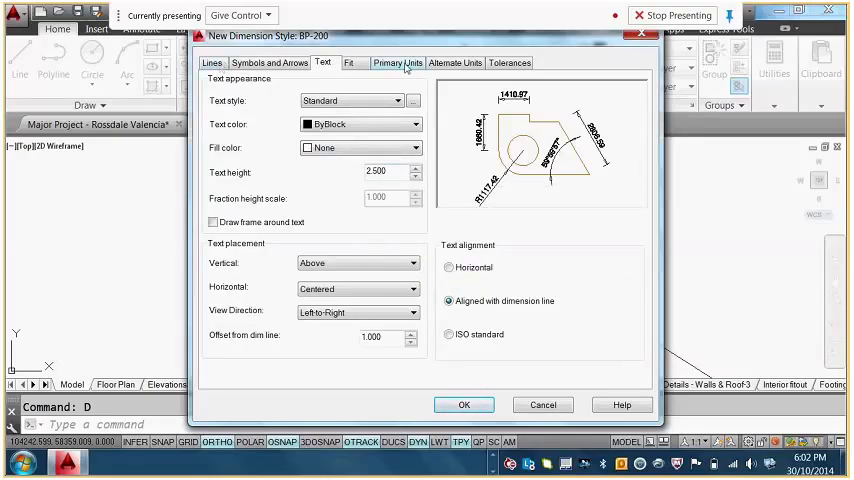
click(398, 62)
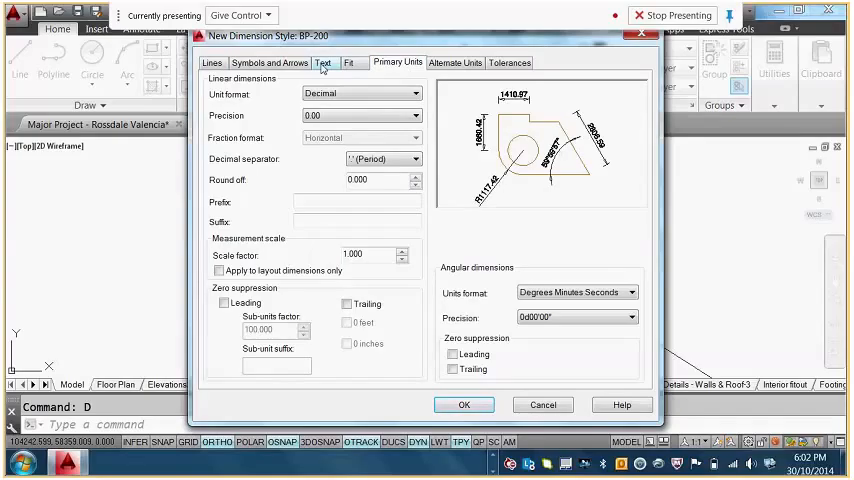
click(350, 62)
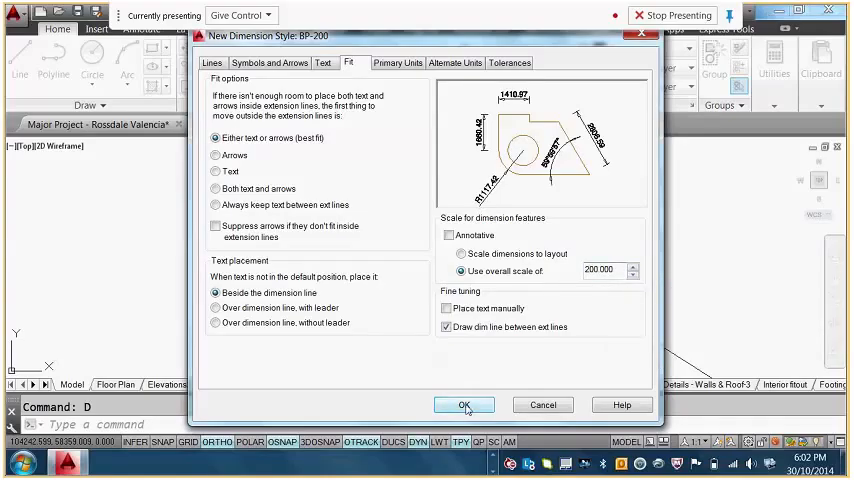
click(464, 404)
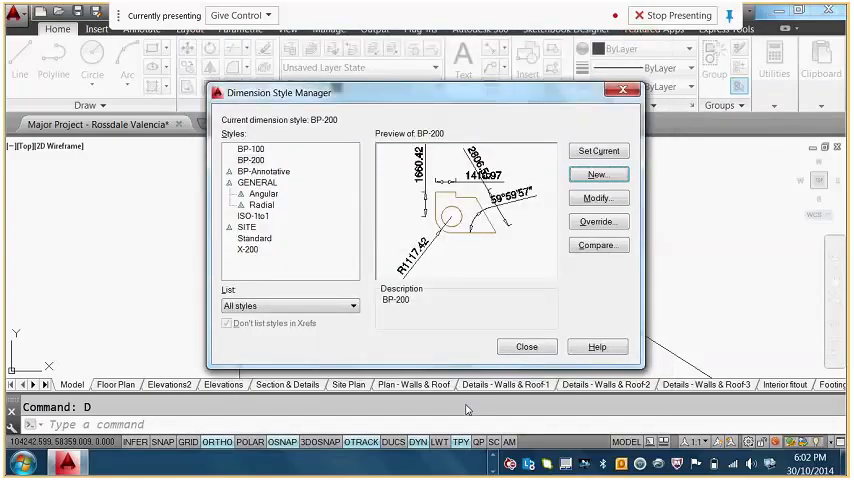
- Dimension the top corner as 117°37'33" and add an aligned dimension on the top-left edge
click(526, 346)
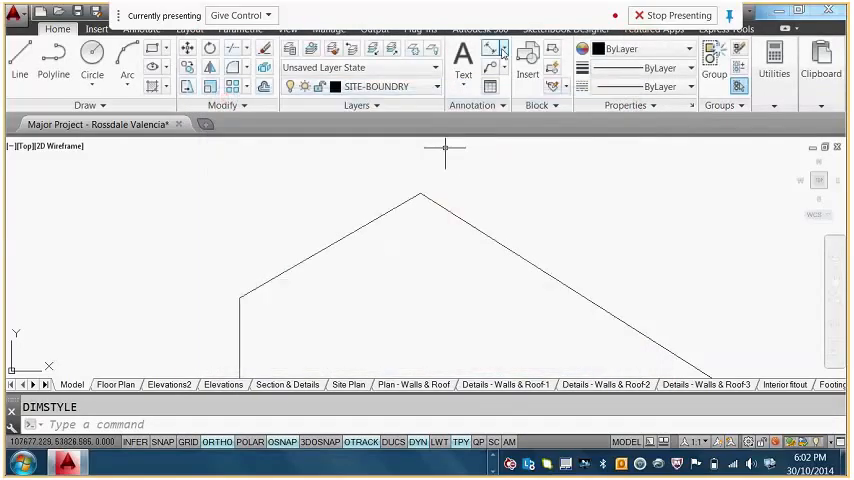
click(492, 48)
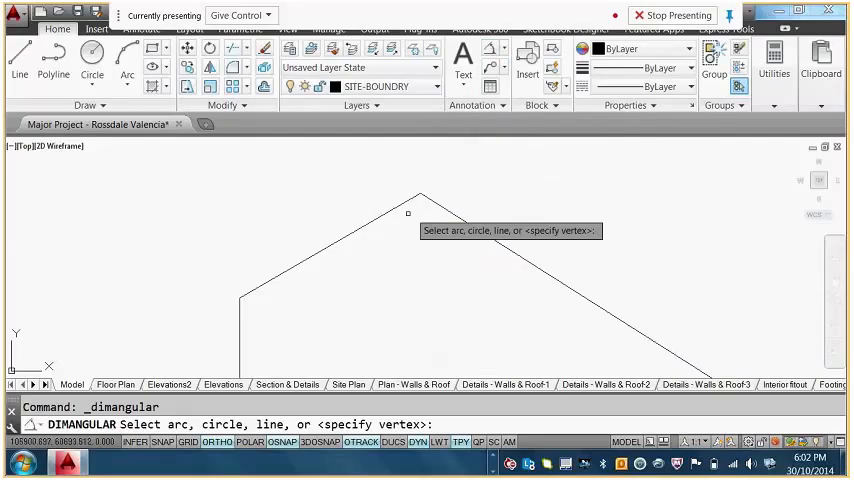
click(330, 250)
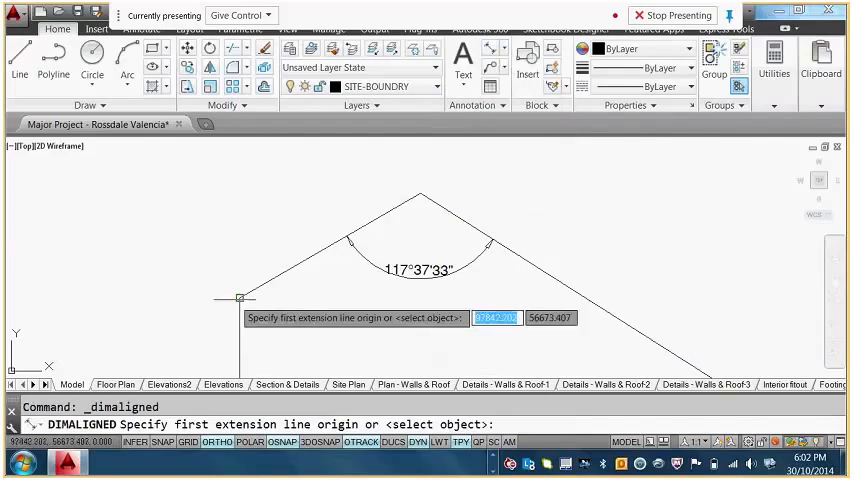
click(240, 298)
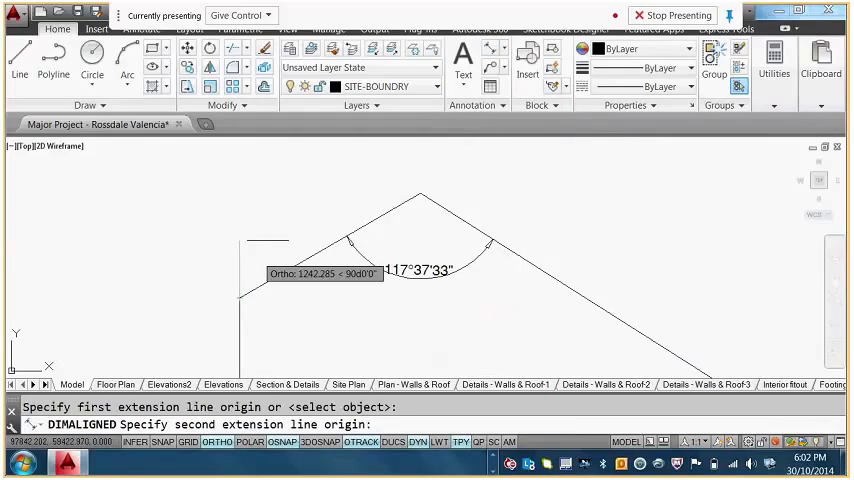
click(384, 176)
text(D)
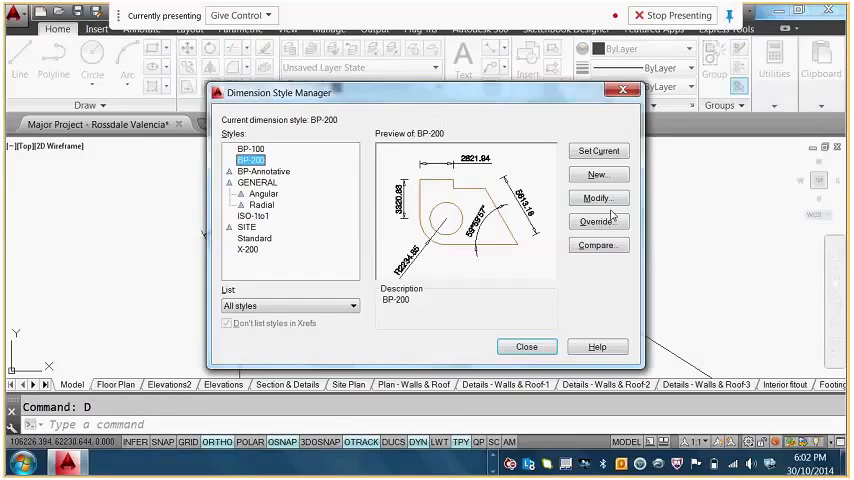
- Set BP-200 measurement scale factor to 0.001 so lengths read in metres, then return to the plan
click(596, 196)
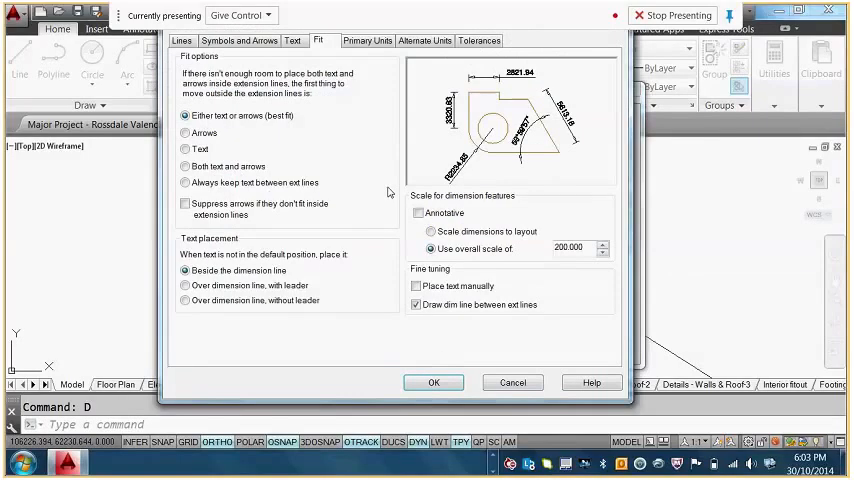
click(368, 40)
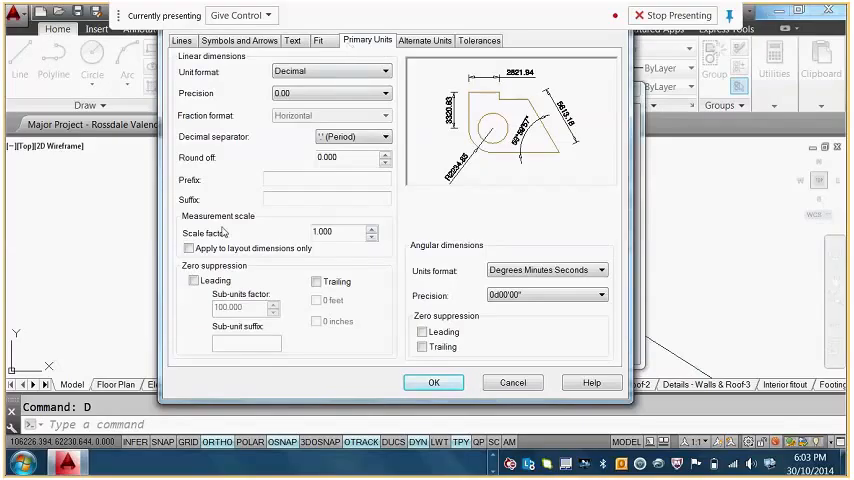
mouse_move(322, 12)
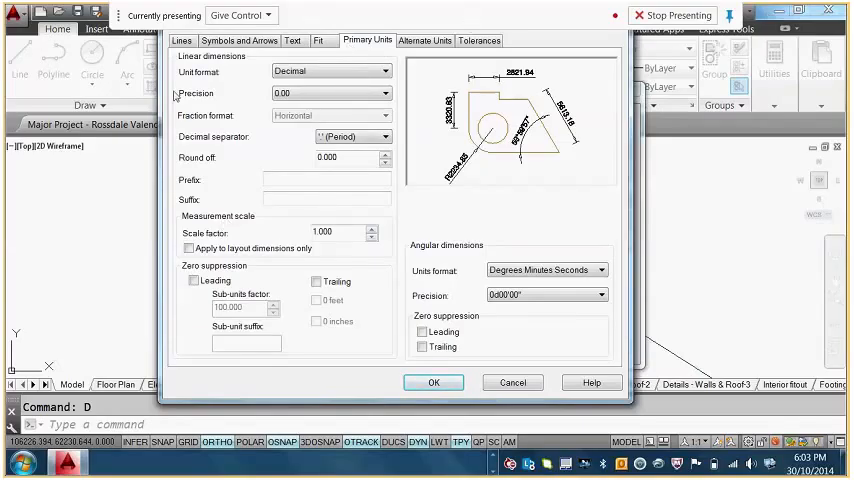
mouse_move(508, 342)
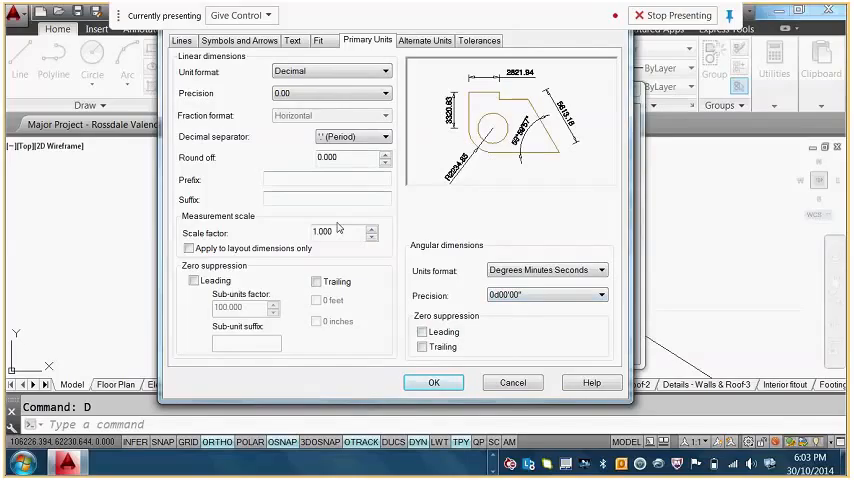
triple_click(322, 232)
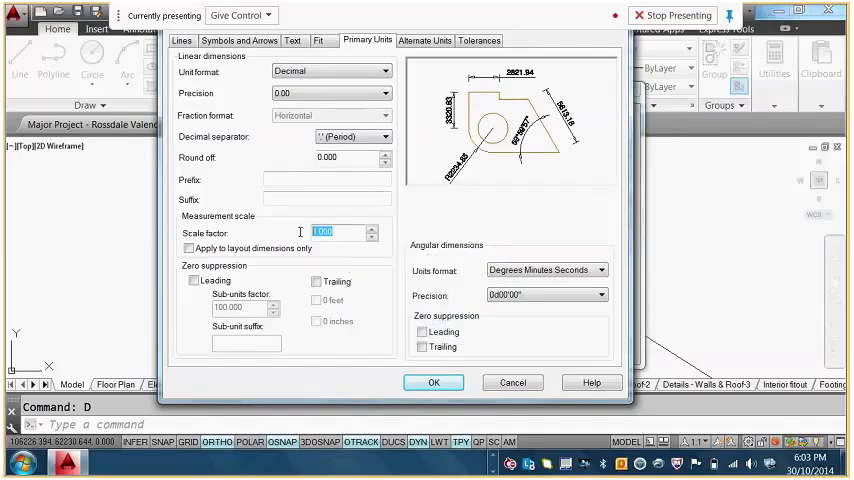
mouse_move(300, 236)
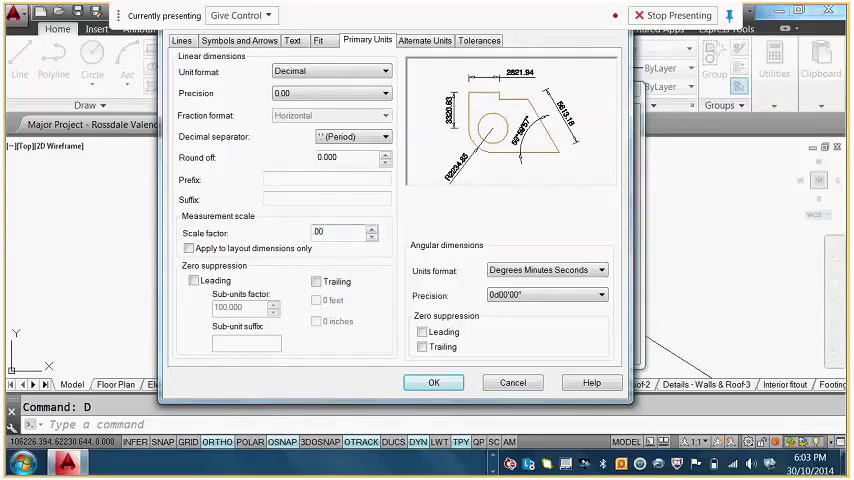
text(1)
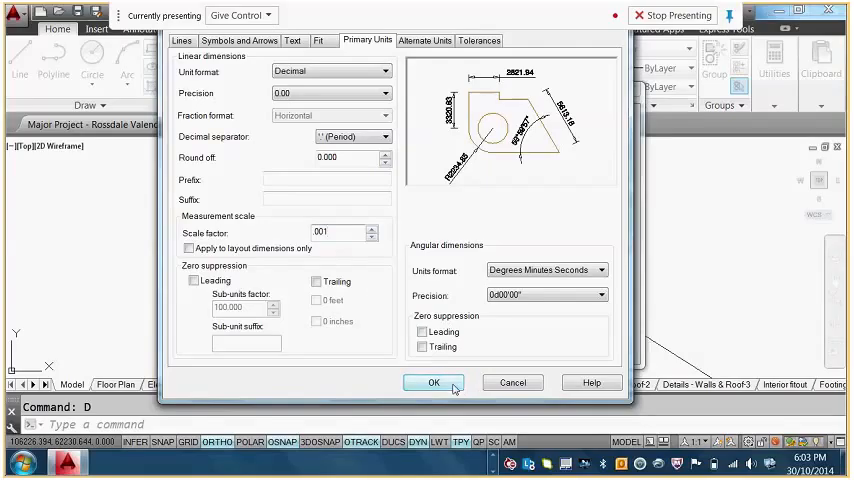
click(432, 382)
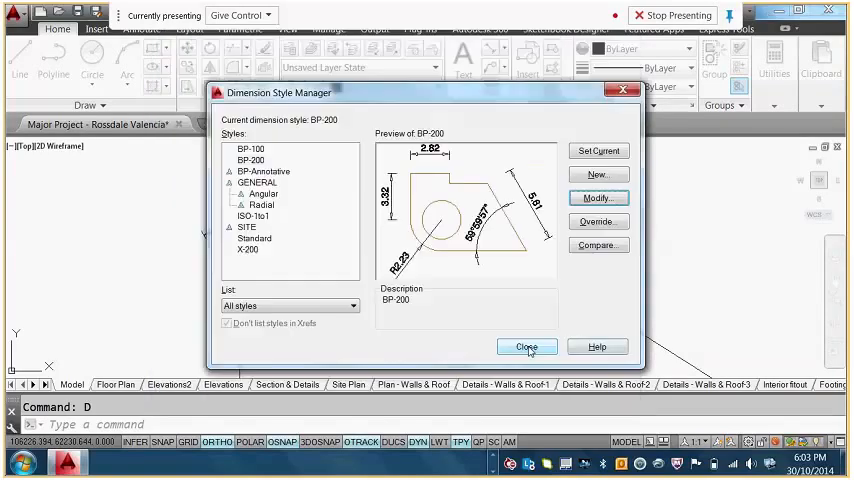
click(524, 348)
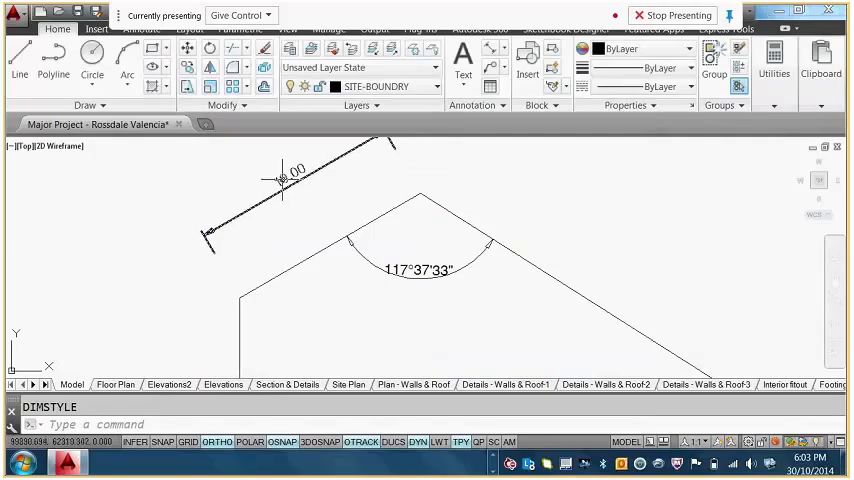